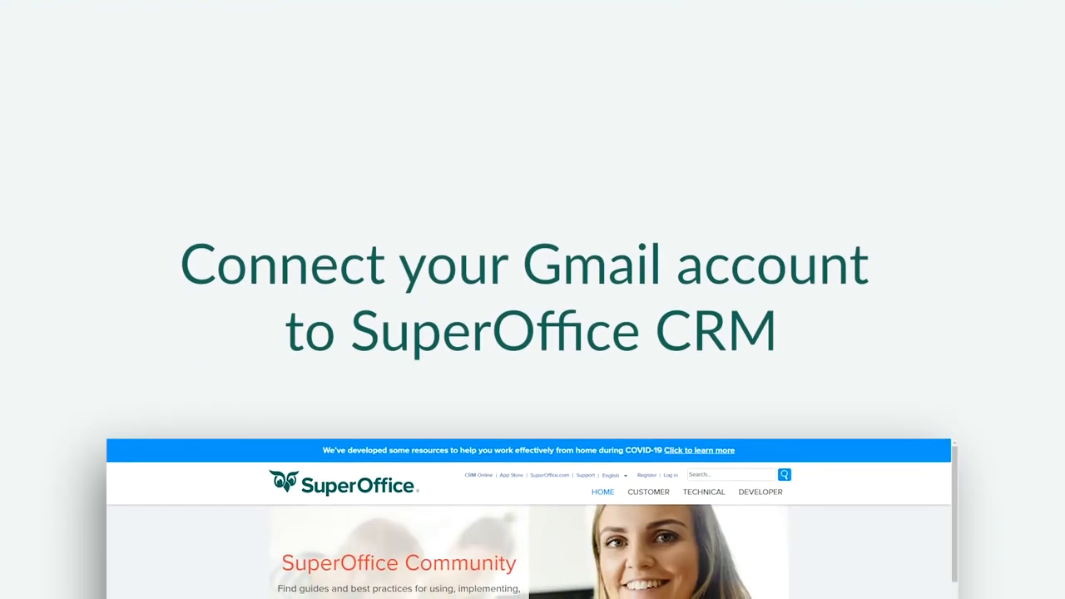
Step: Scroll past the intro to the App Store home page listing new and integration apps
scroll("down", 3)
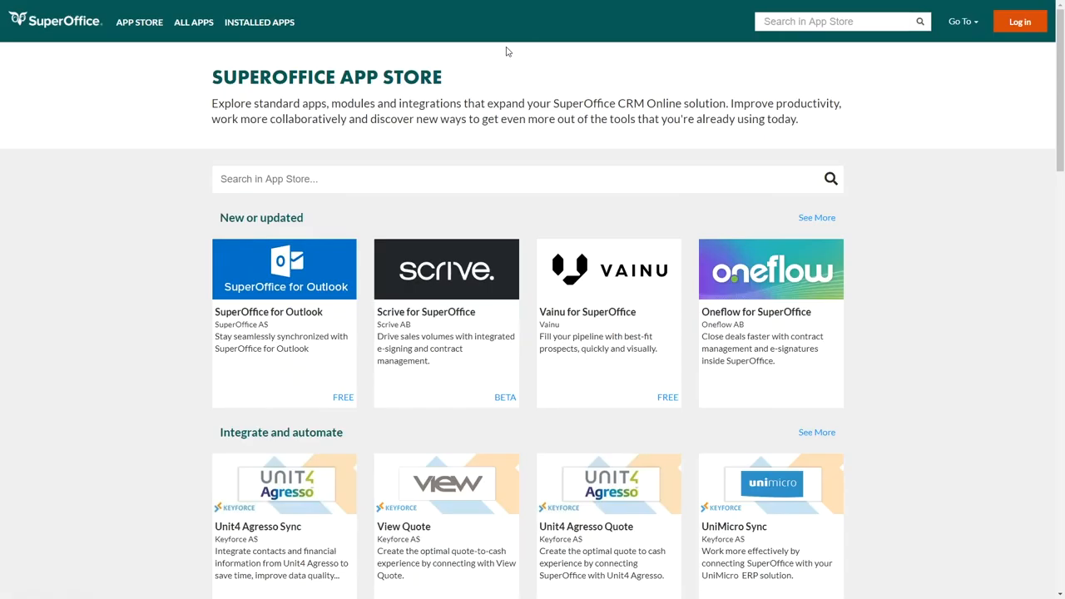
Step: Search 'Gmail', open the SuperOffice Gmail Link listing and choose Install
type("Gmail")
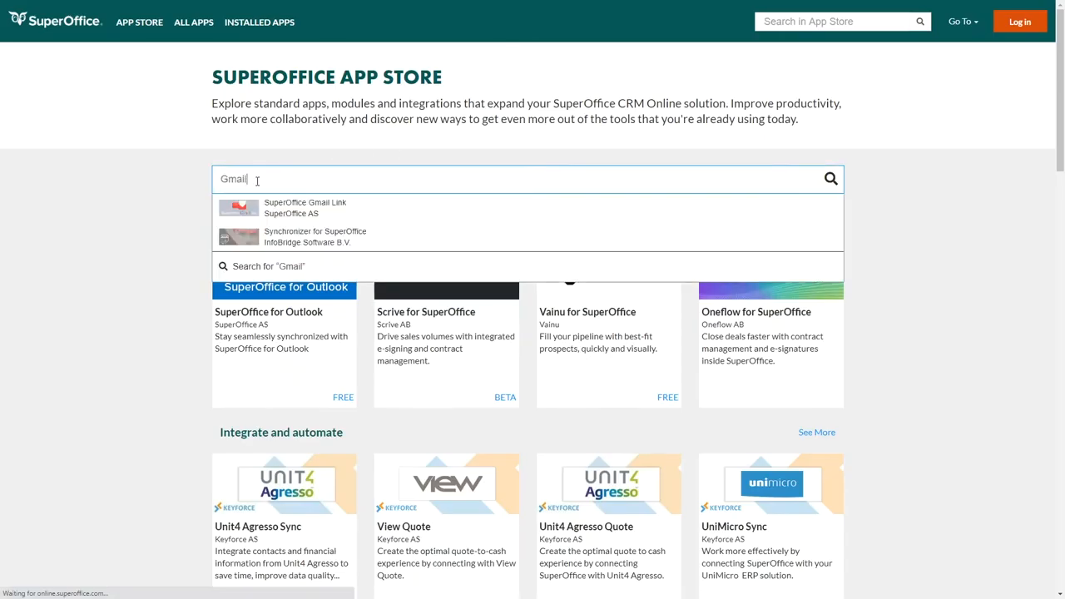
left_click(305, 207)
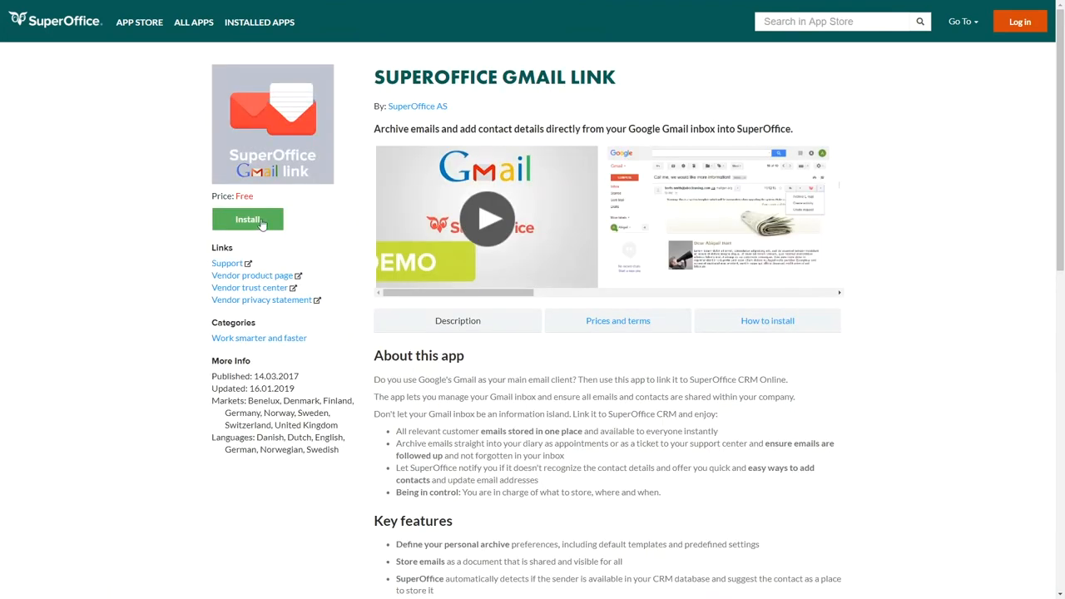
left_click(247, 218)
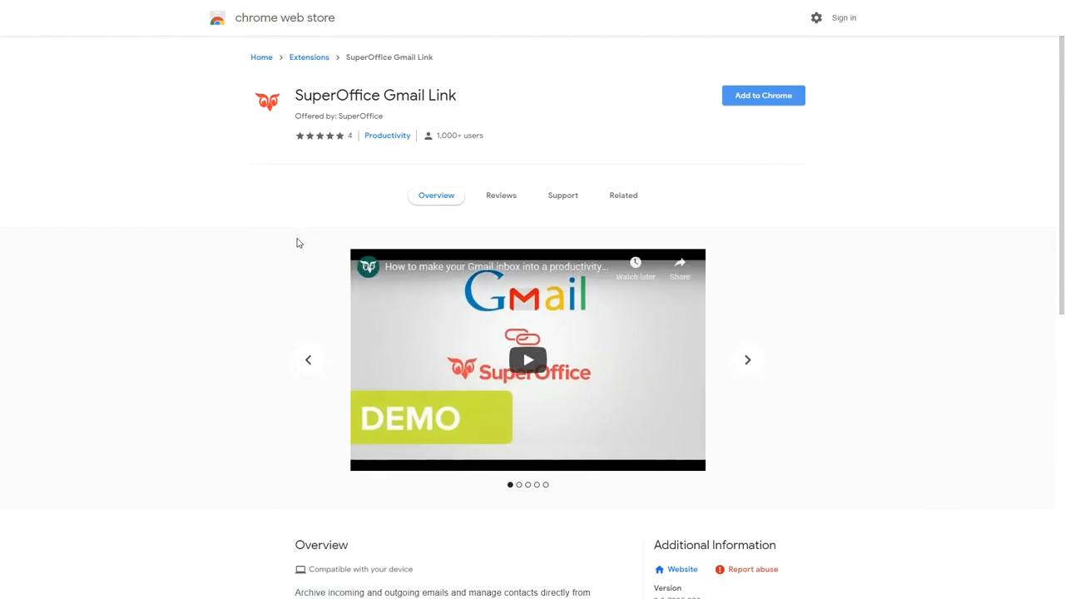
mouse_move(762, 95)
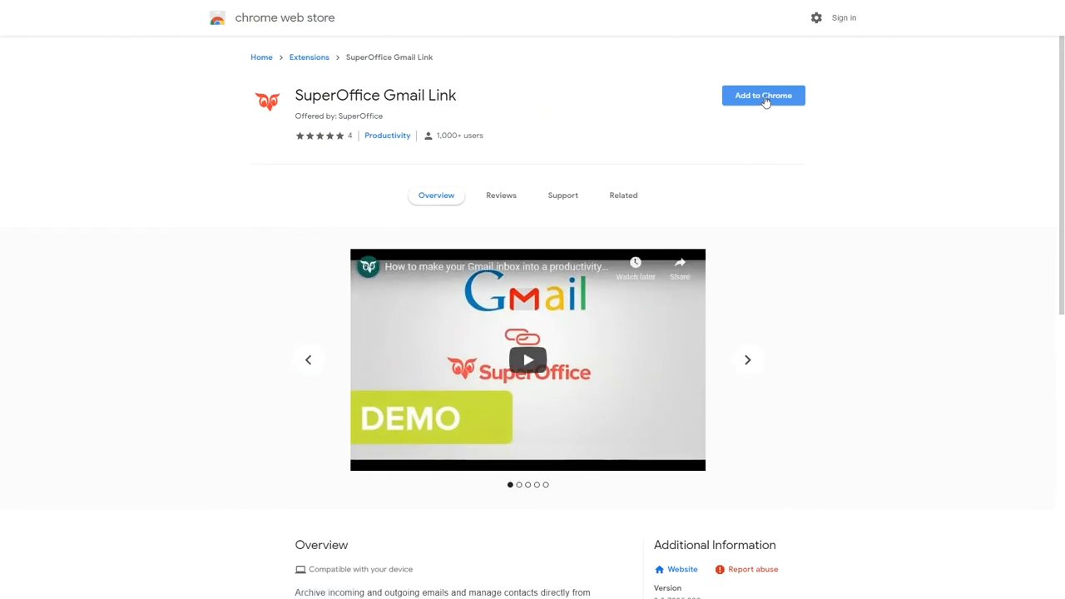
Step: Add SuperOffice Gmail Link to Chrome and confirm with Add extension
left_click(762, 95)
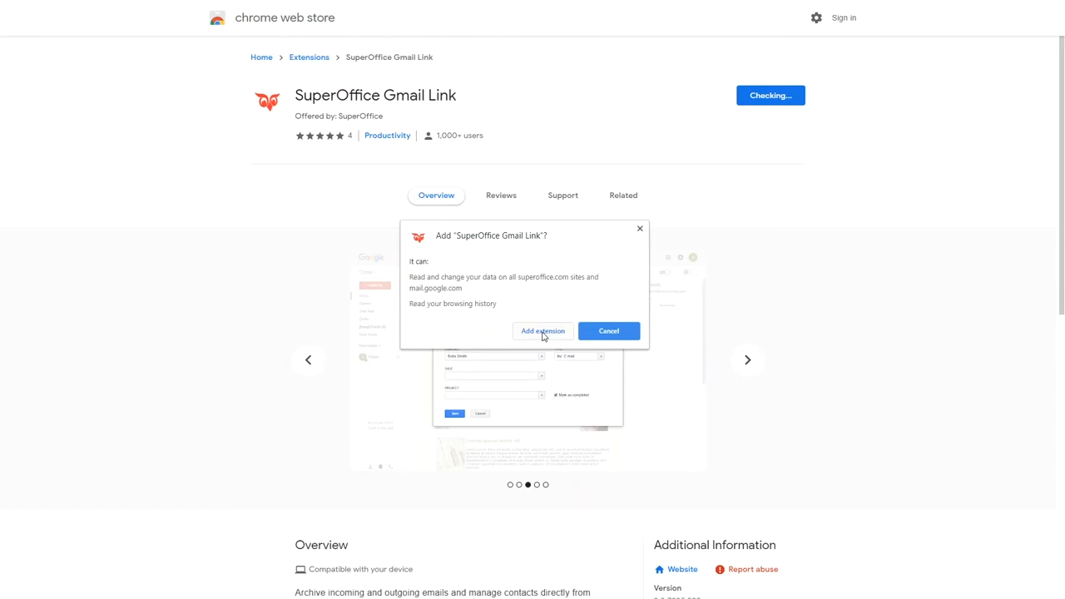
left_click(542, 330)
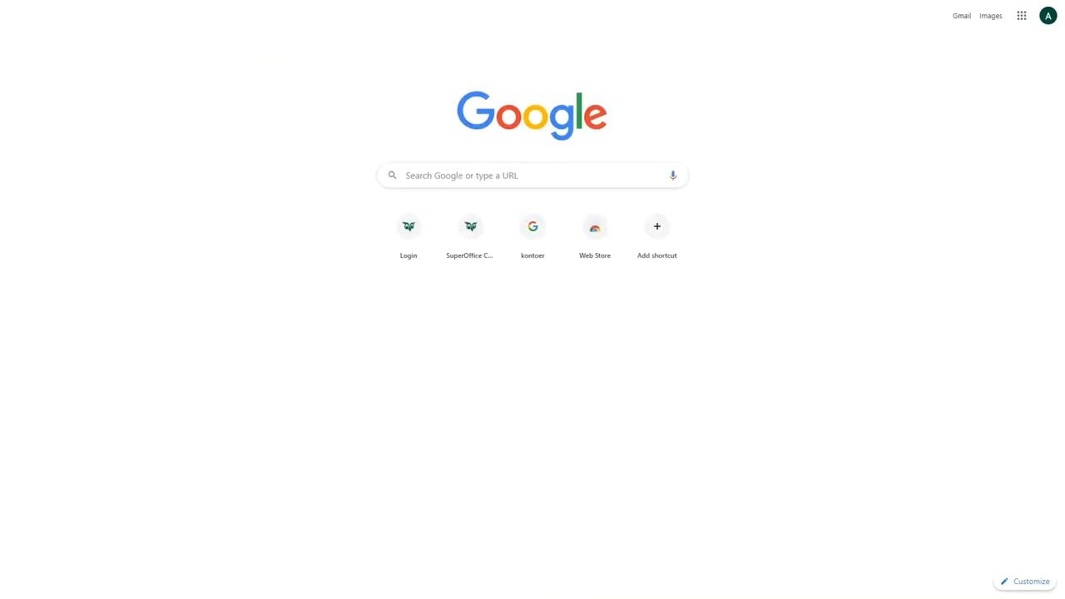
Step: Search 'gmail' from the new tab to reach the Gmail inbox
type("gmail")
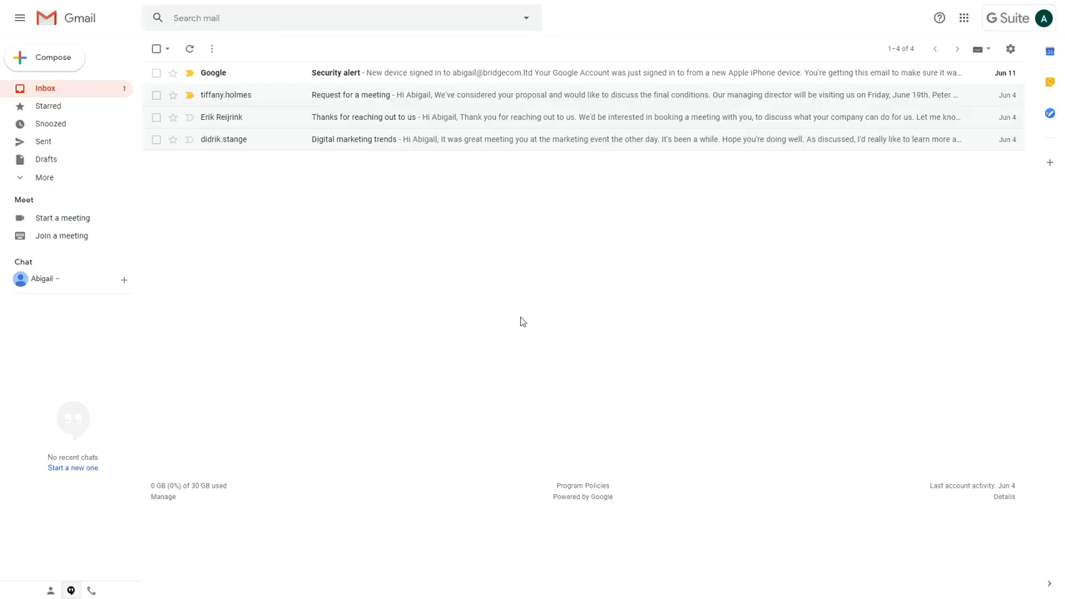
Step: Open 'Request for a meeting' and pick Archive E-mail from the SuperOffice menu
left_click(350, 94)
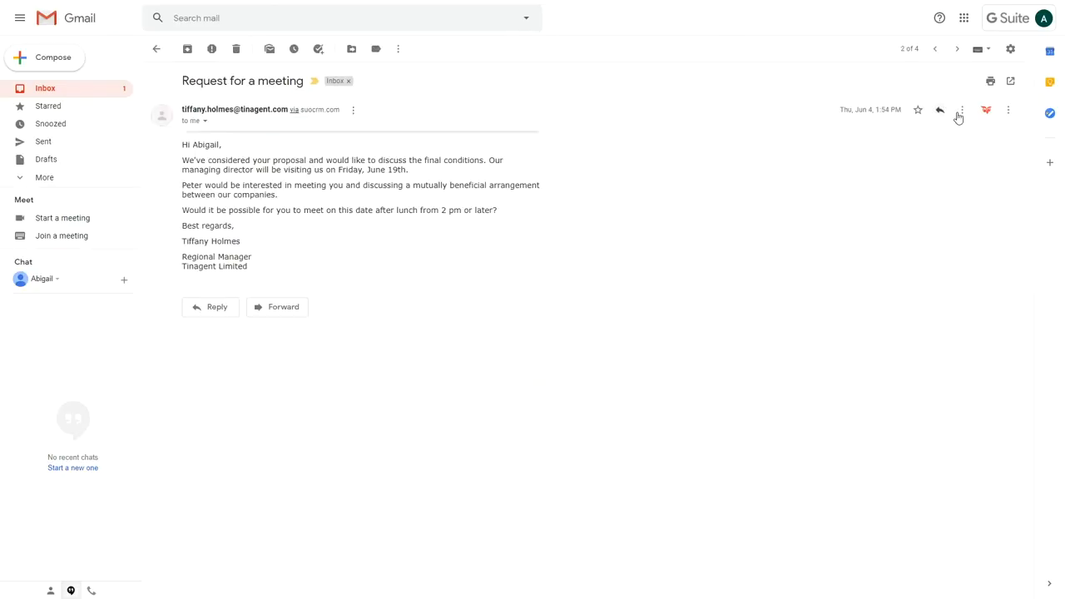
left_click(1008, 109)
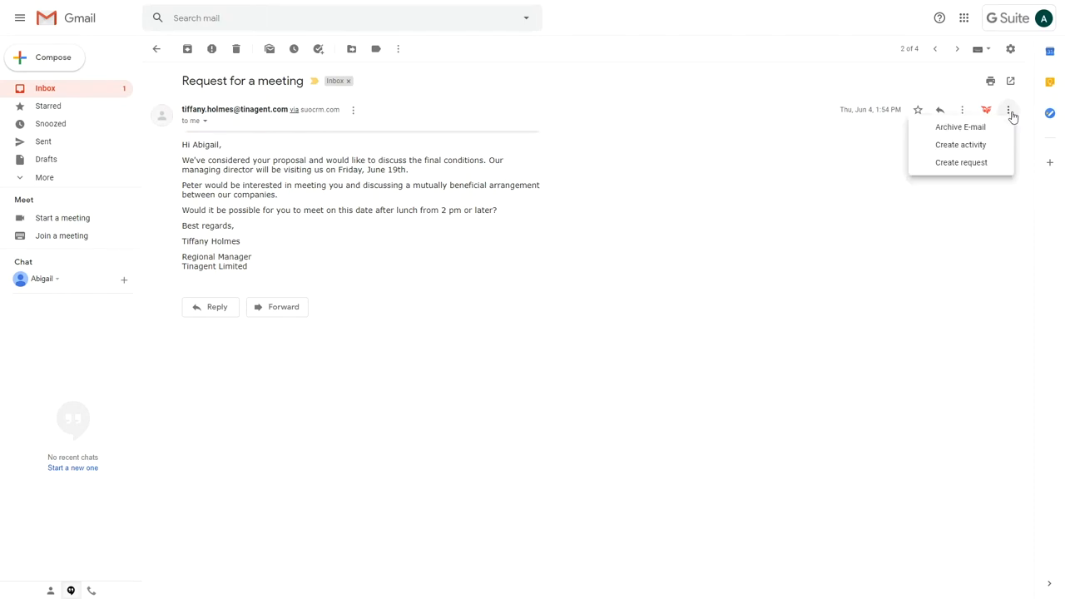
mouse_move(960, 126)
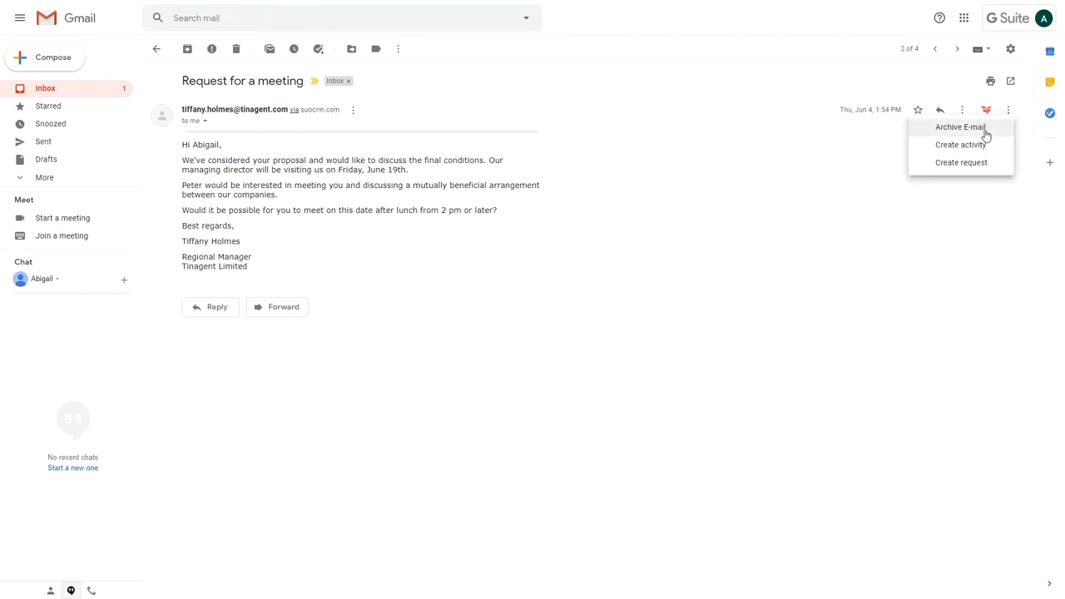
left_click(960, 127)
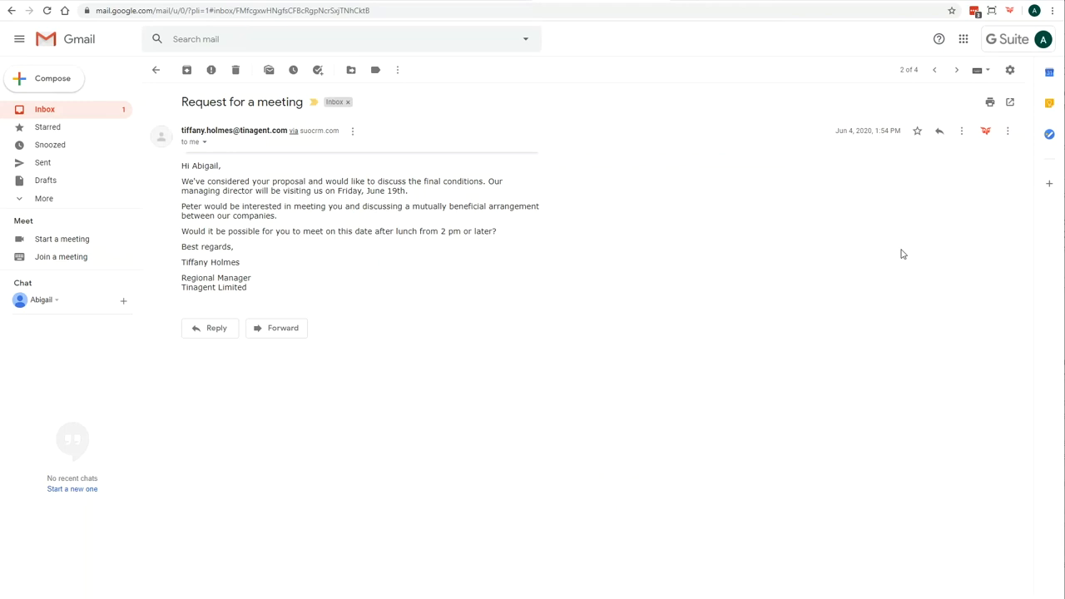
mouse_move(979, 162)
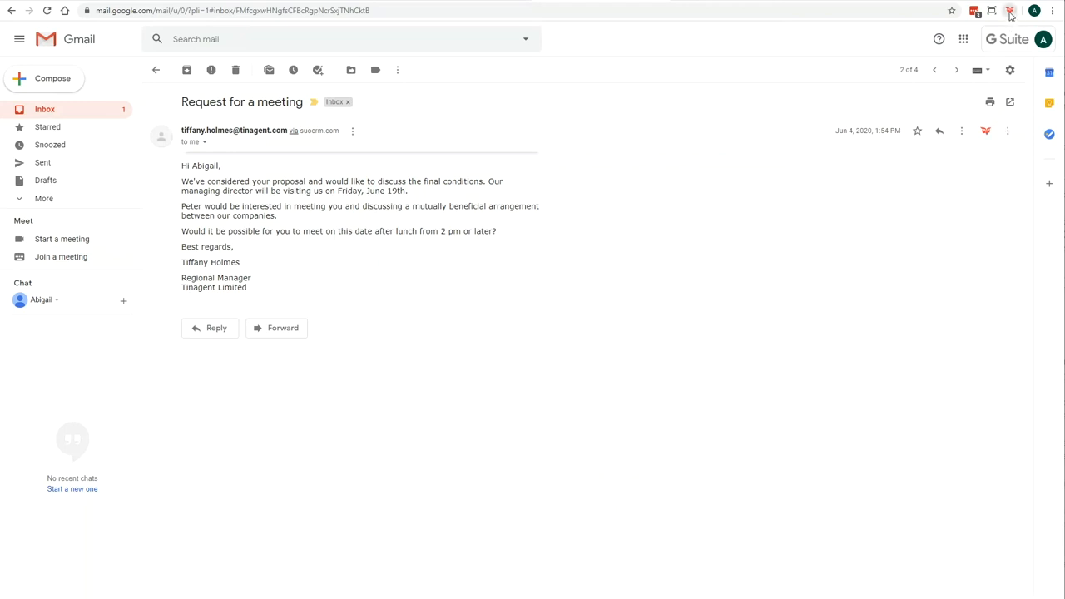
Step: Open the SuperOffice Gmail Link settings popup from Chrome's toolbar icon
left_click(1010, 11)
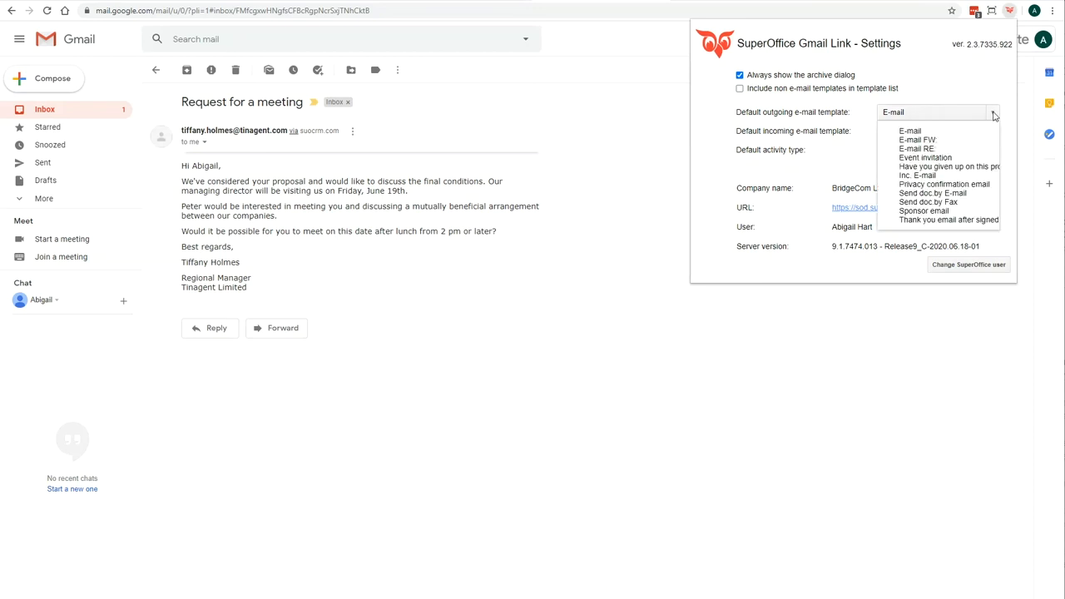